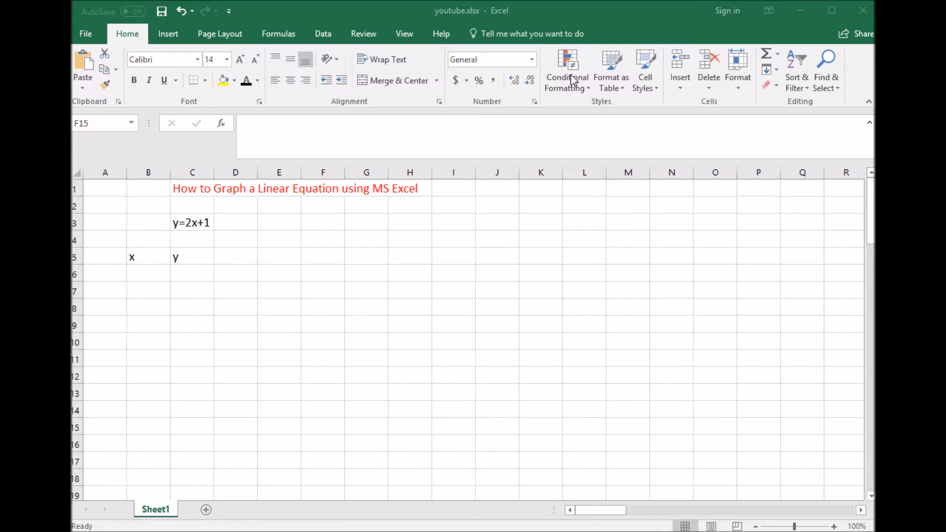
mouse_move(230, 268)
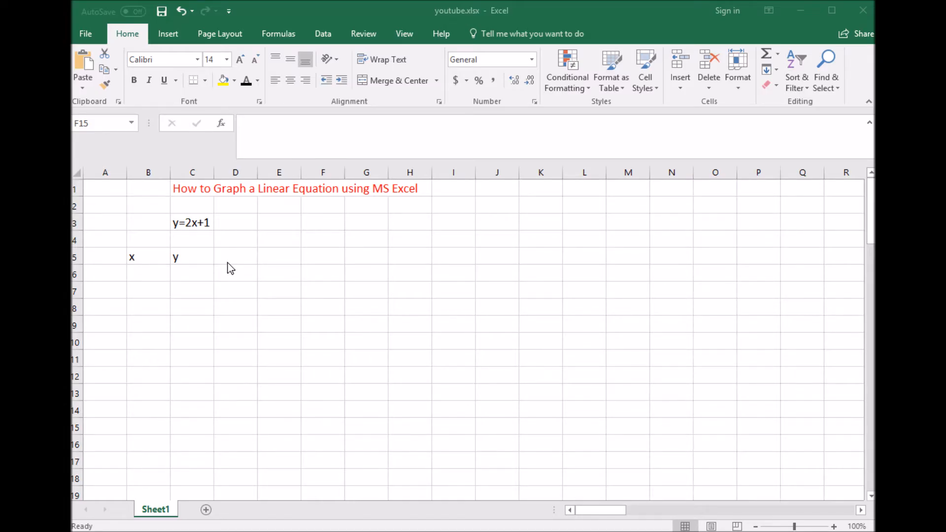
Step: Enter -5, -4, -3 under the x heading and fill the series down to 8 in B6:B19
left_click(323, 426)
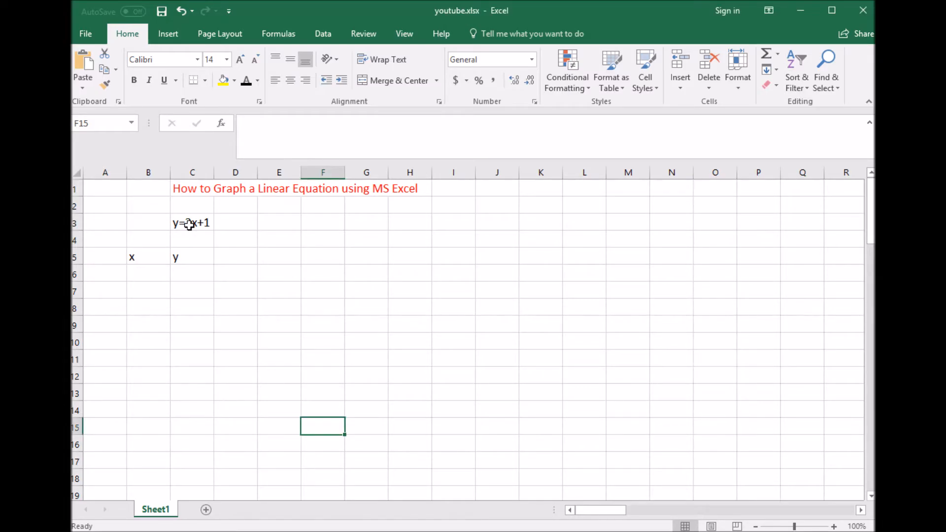
left_click(193, 223)
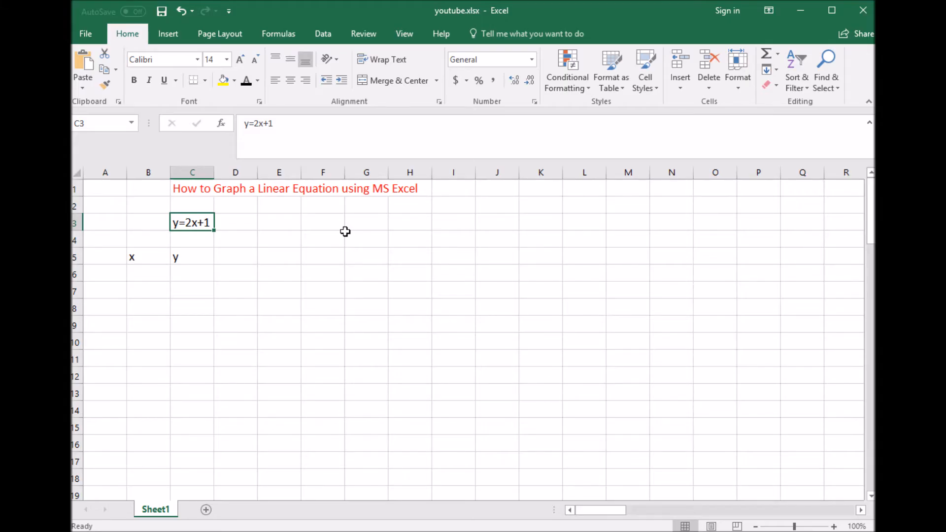
mouse_move(154, 273)
type("-3")
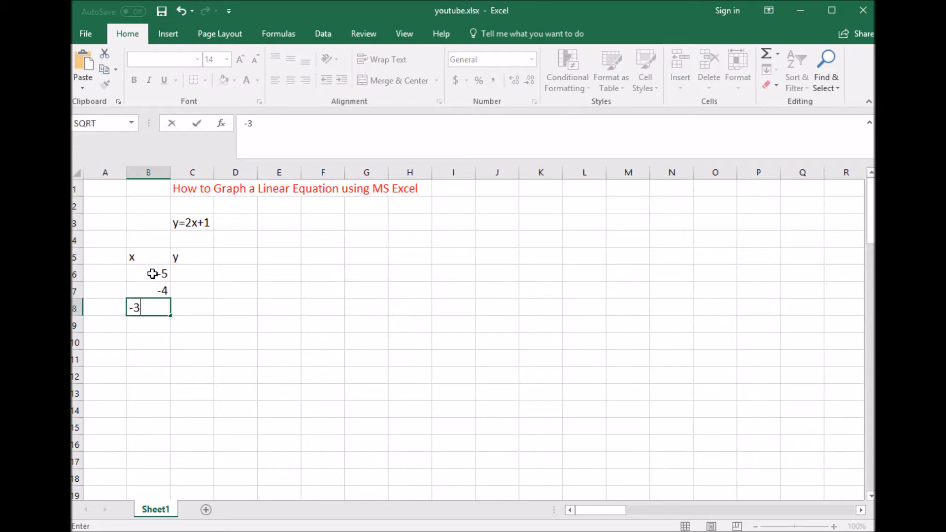
key("Return")
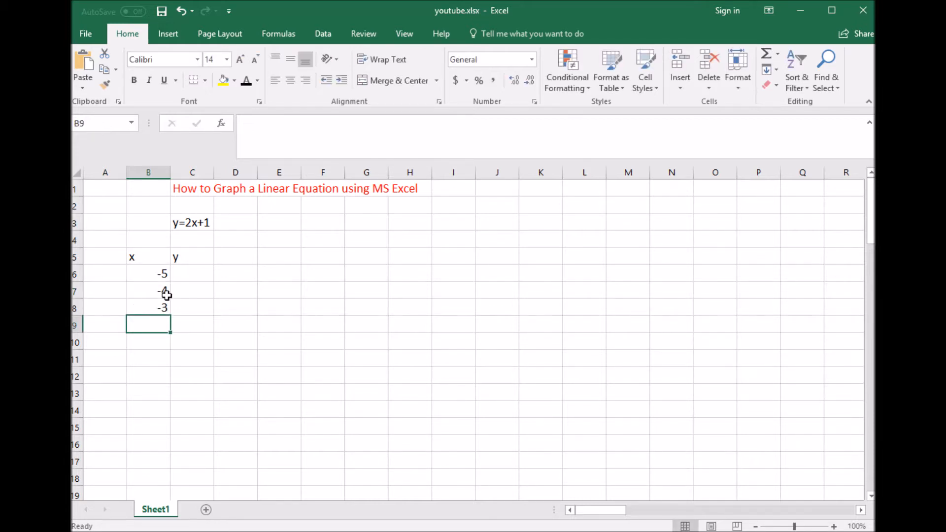
left_click(148, 274)
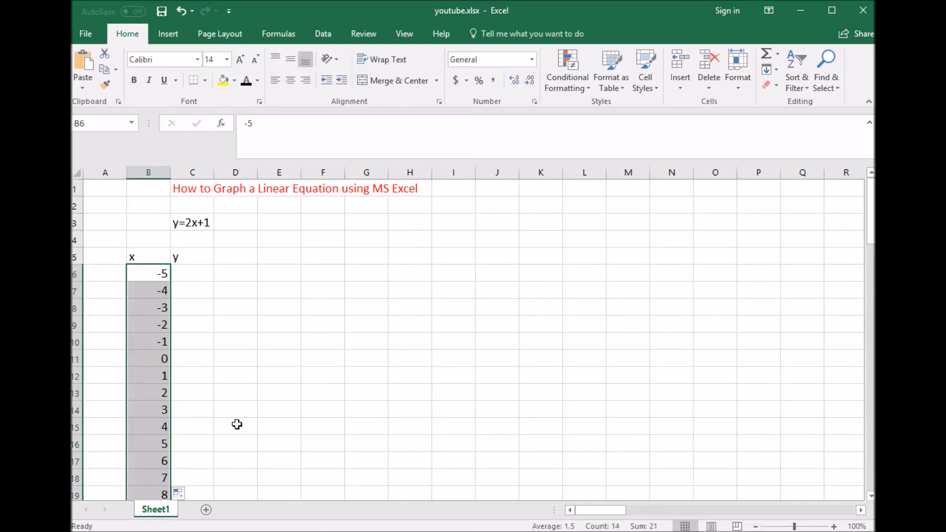
mouse_move(345, 274)
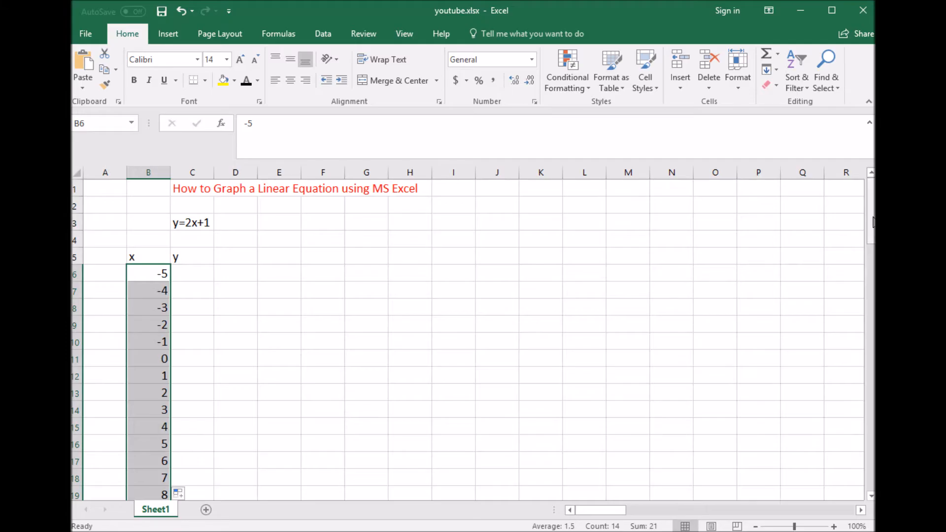
scroll("down", 3)
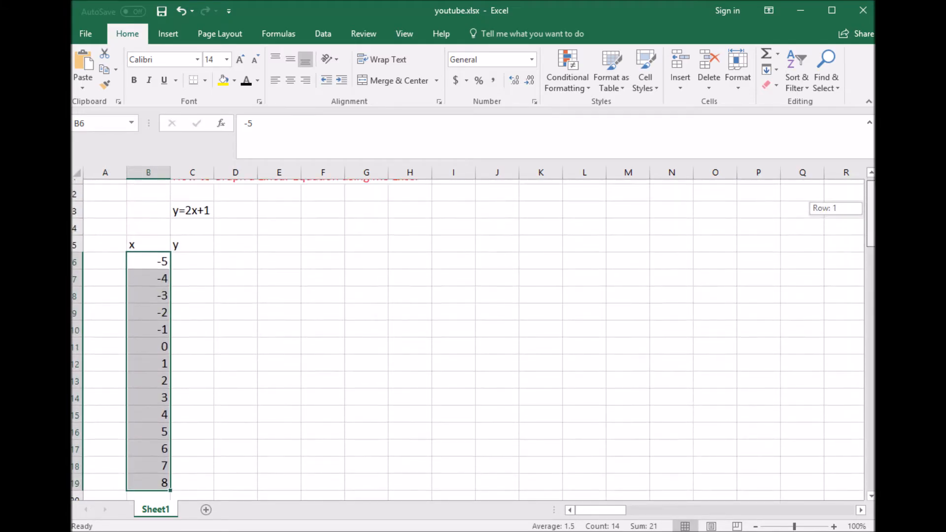
left_click(583, 273)
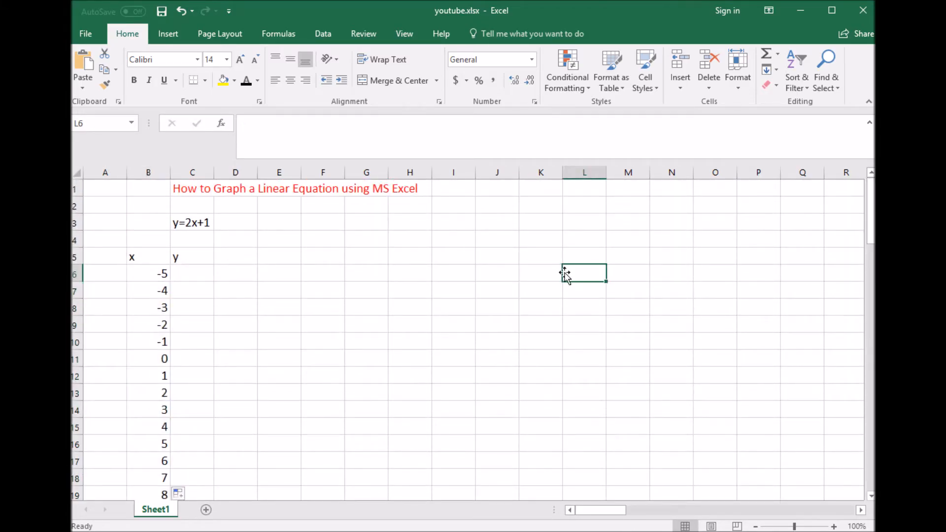
mouse_move(337, 296)
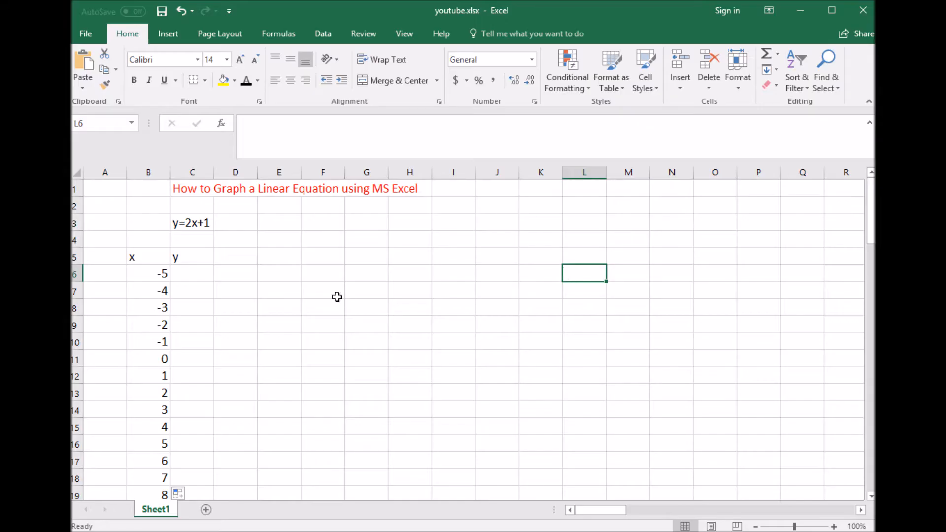
Step: Enter =2*B6+1 in C6 to compute y from the first x value
left_click(192, 273)
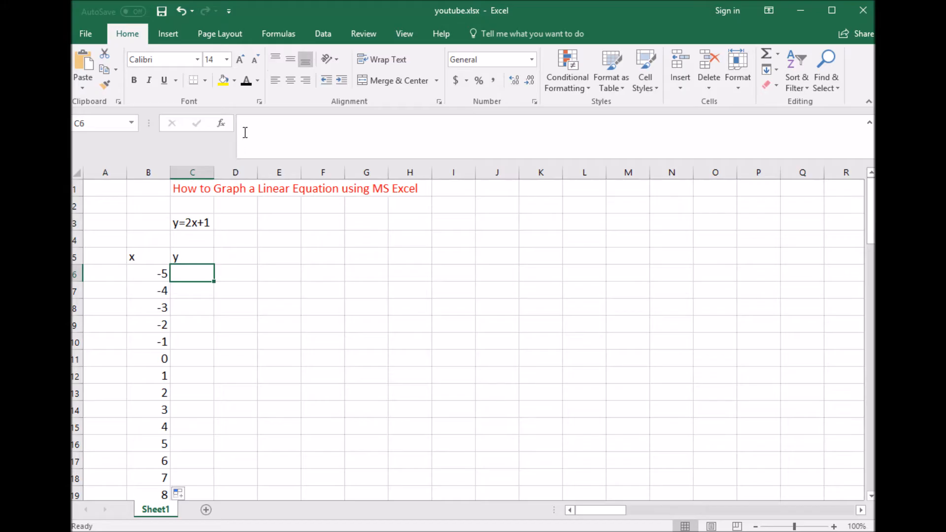
type("=")
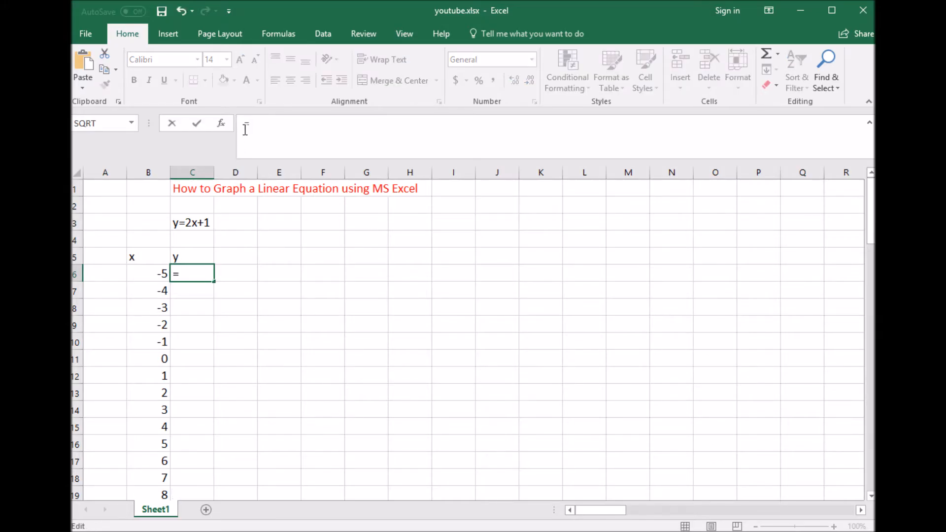
type("2")
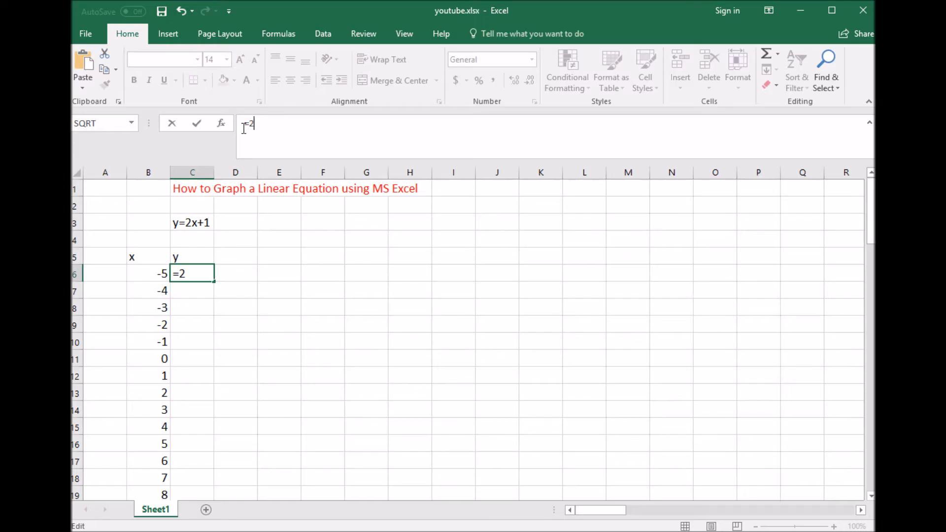
type("*")
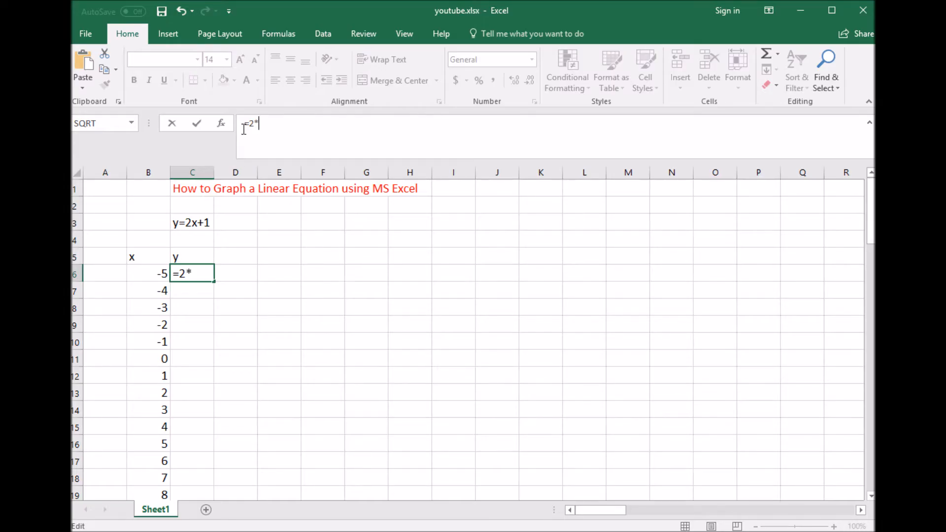
mouse_move(284, 157)
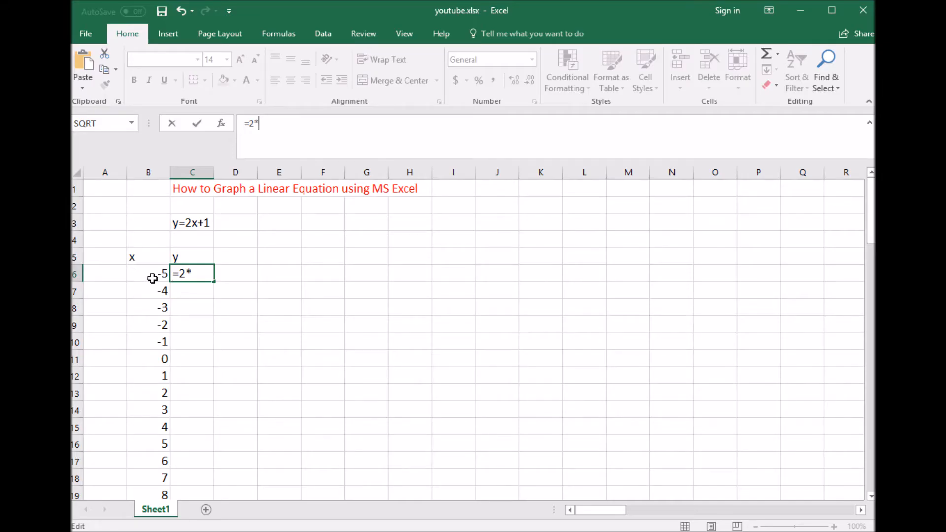
left_click(148, 274)
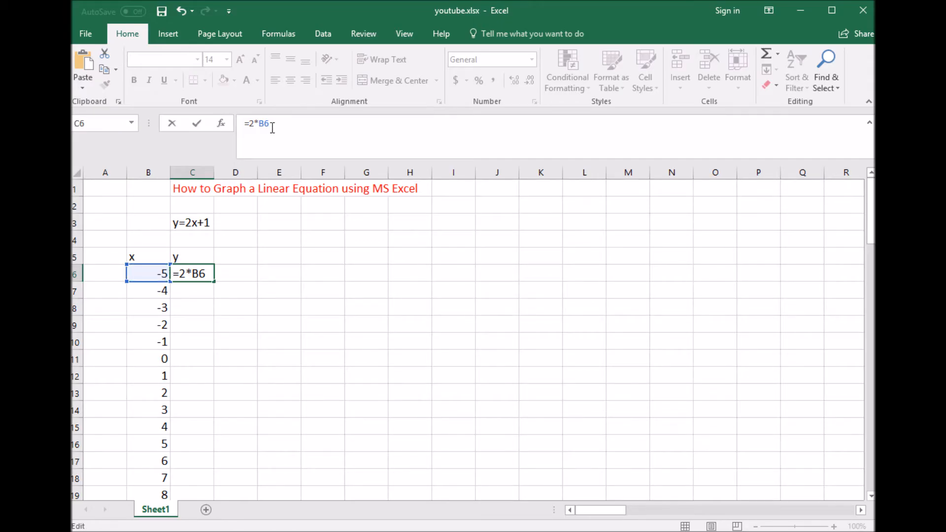
type("+1")
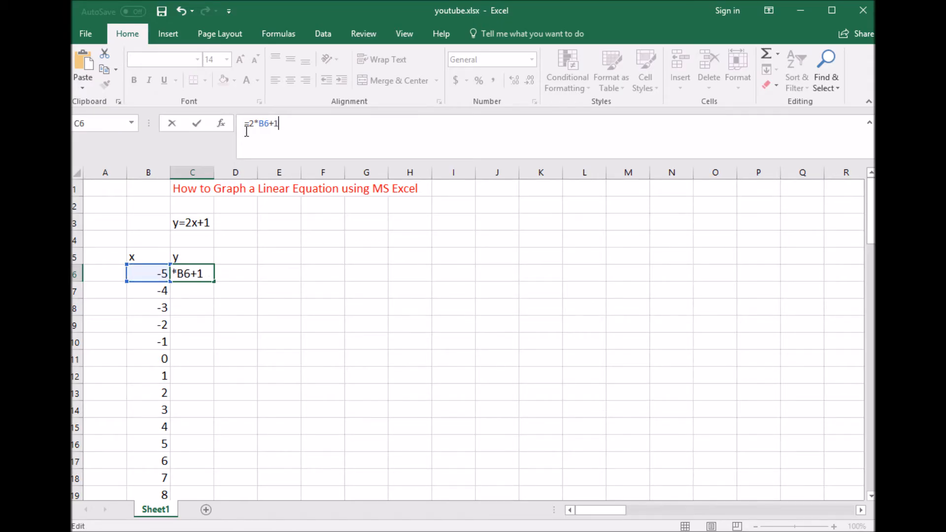
mouse_move(298, 125)
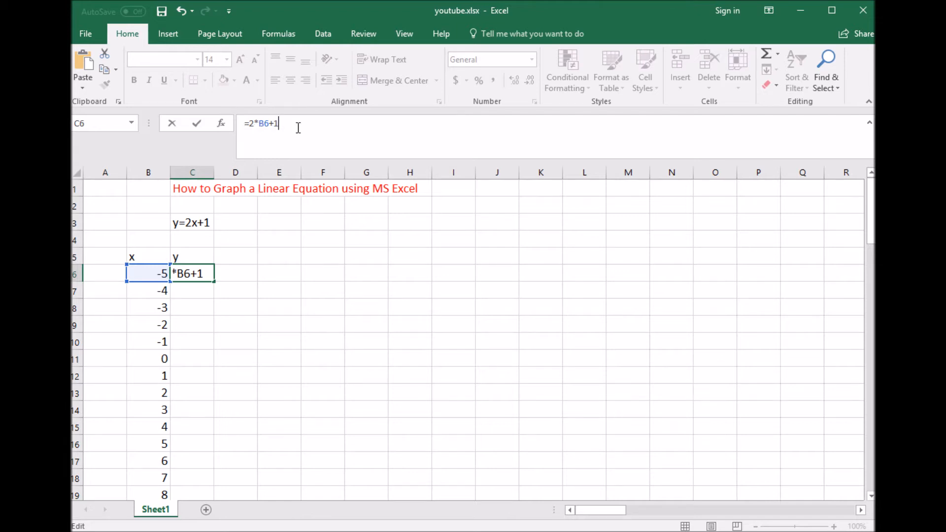
key("Return")
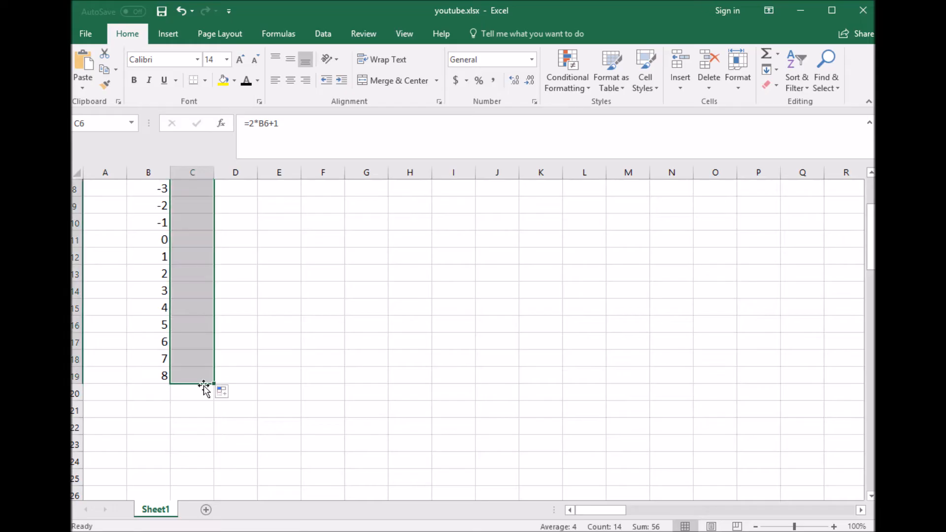
Step: Fill the y formula down to C19 so y runs from -9 to 17
left_click(410, 357)
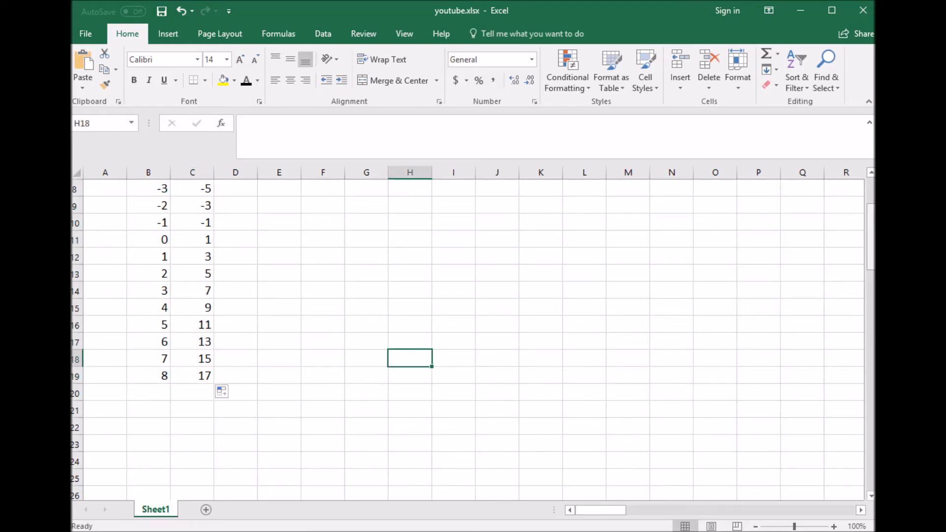
scroll("up", 3)
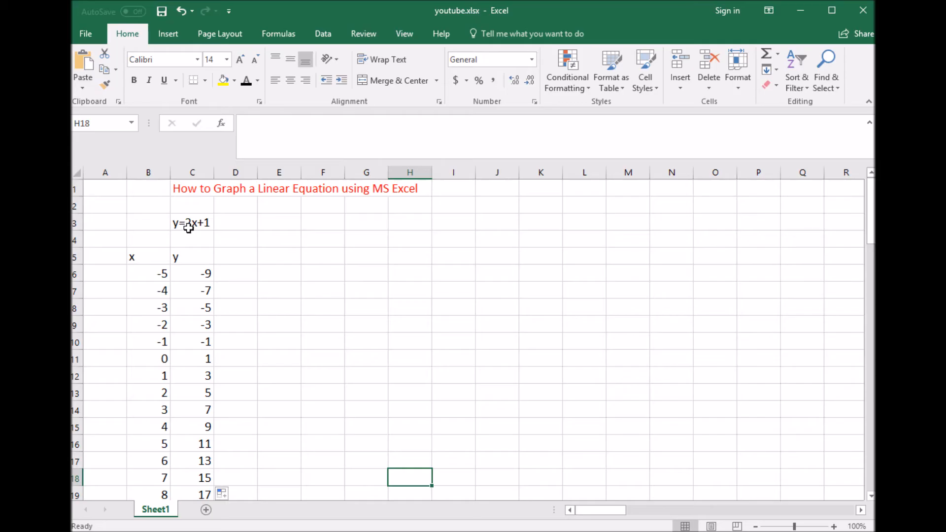
mouse_move(173, 385)
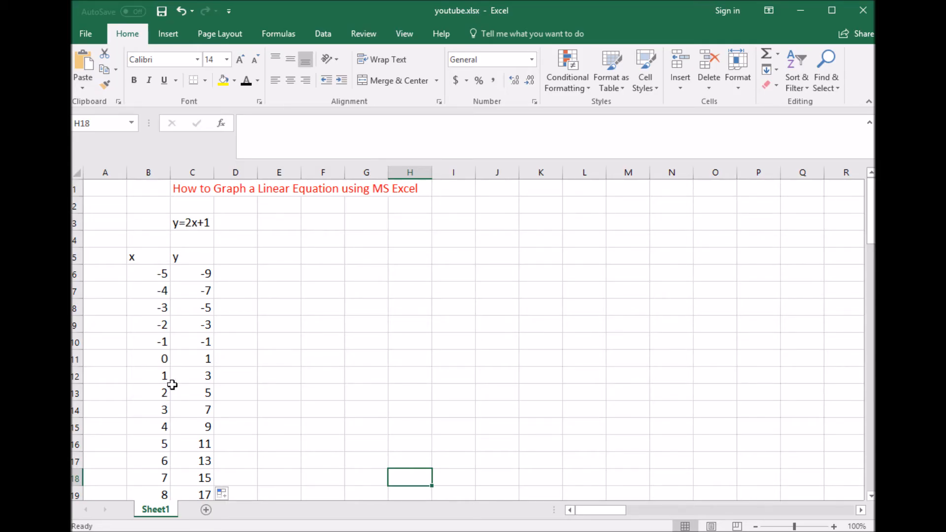
left_click(149, 376)
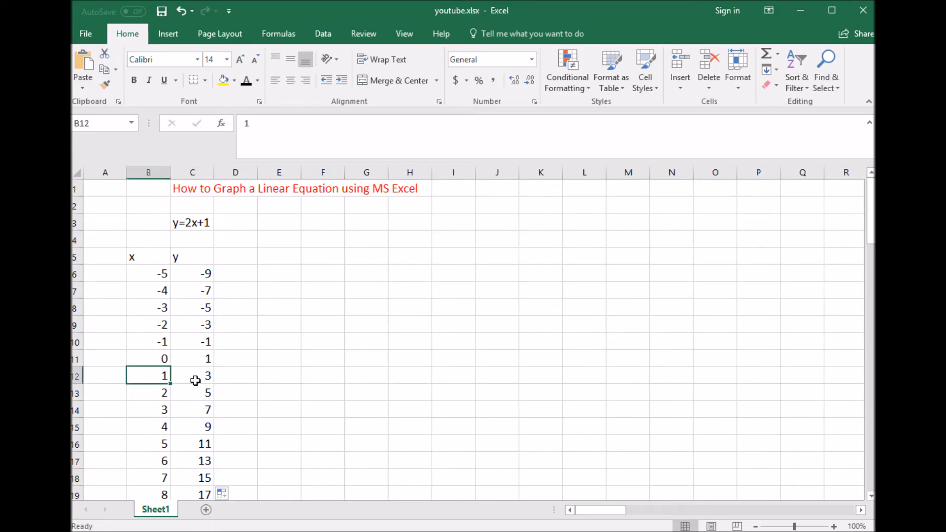
mouse_move(188, 233)
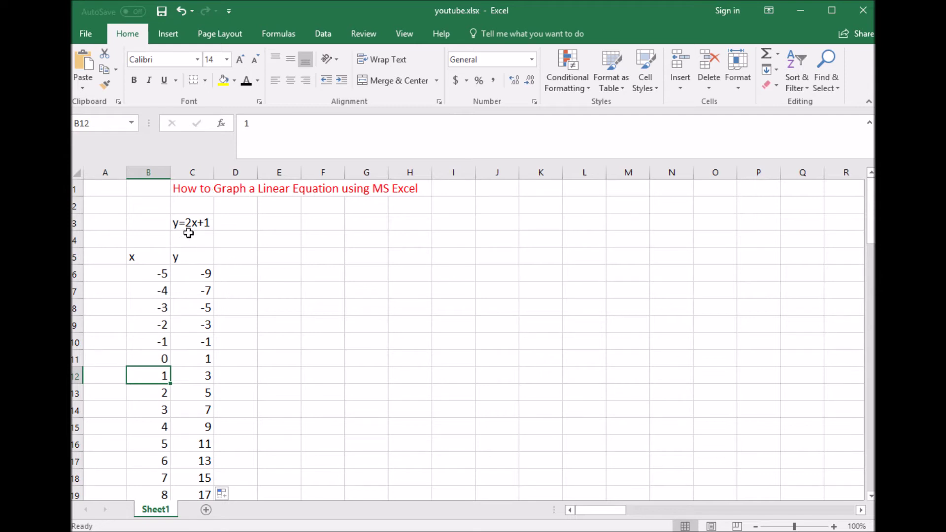
mouse_move(215, 384)
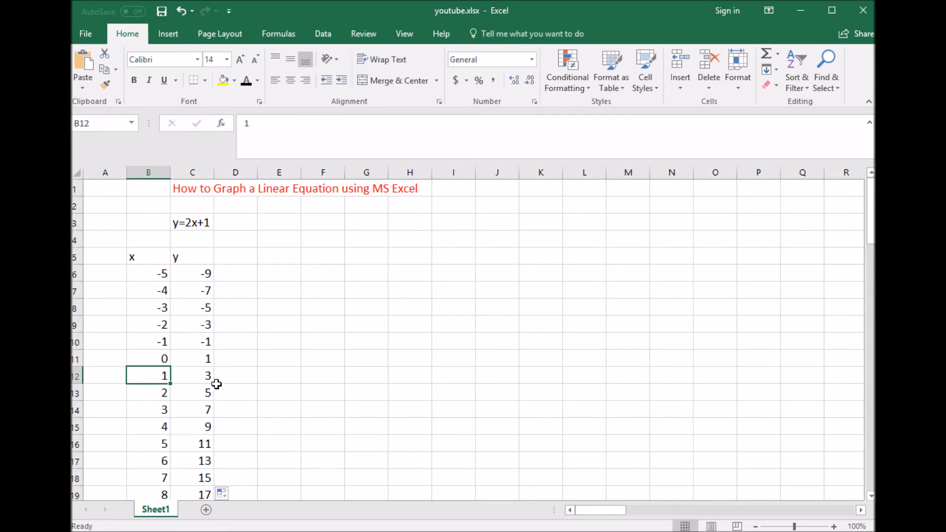
left_click(193, 375)
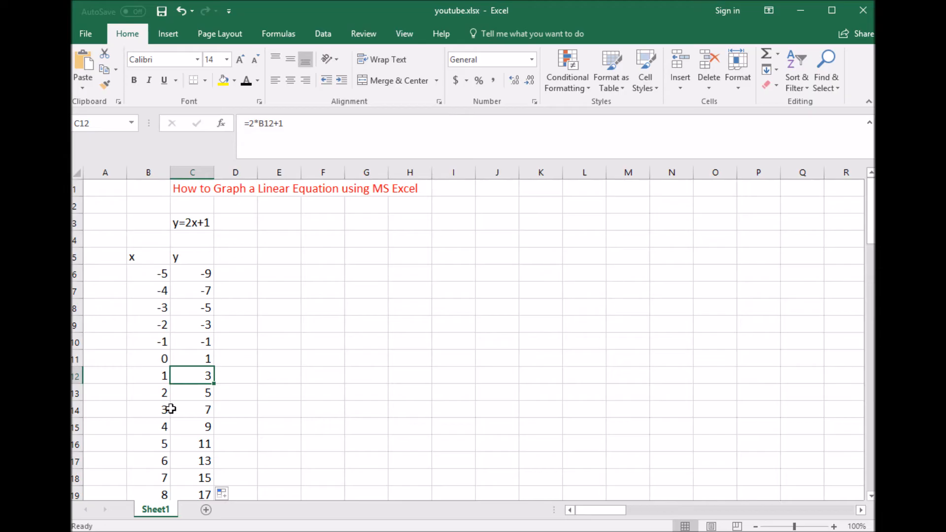
left_click(147, 444)
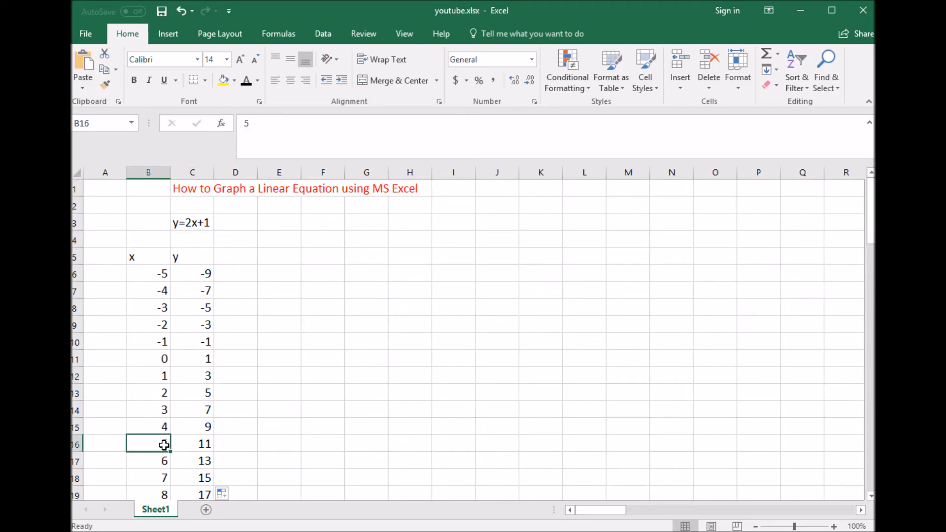
left_click(192, 444)
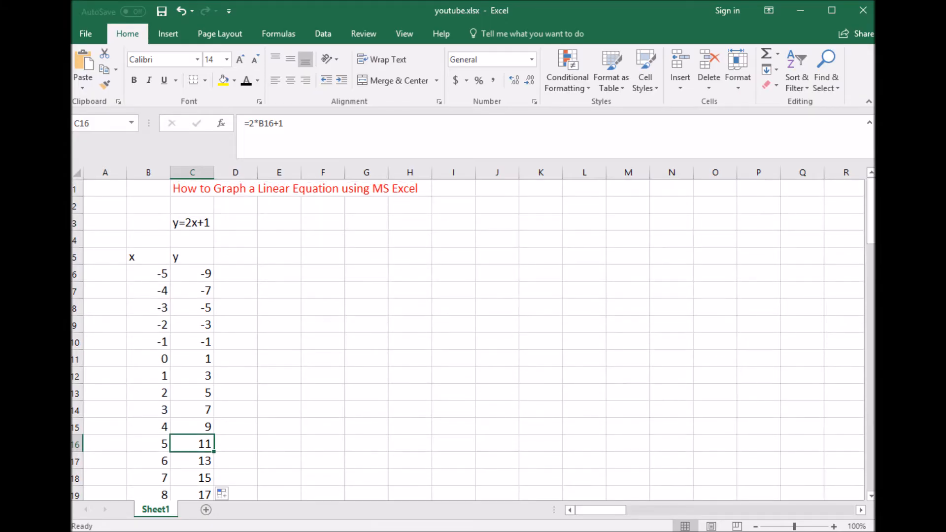
left_click(323, 353)
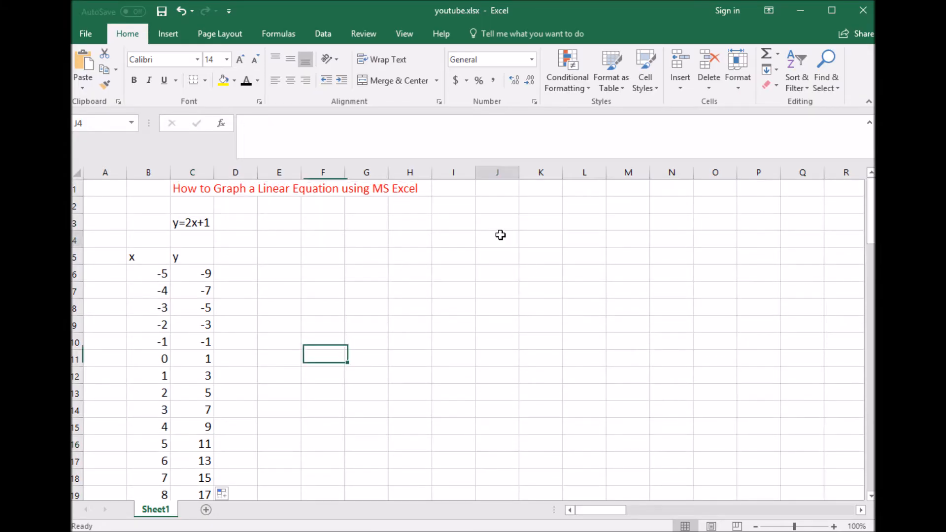
Step: Select the x/y data range B6:C19 for charting
left_click(497, 239)
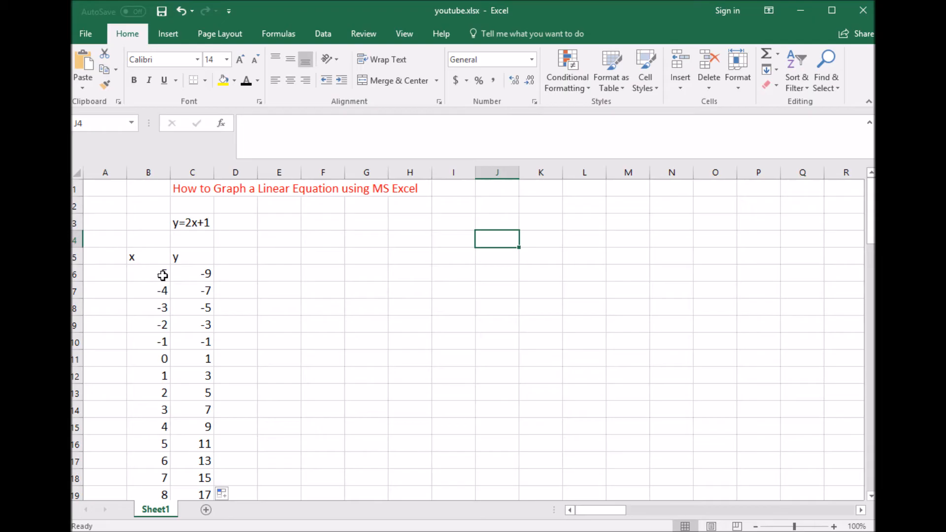
left_click(147, 273)
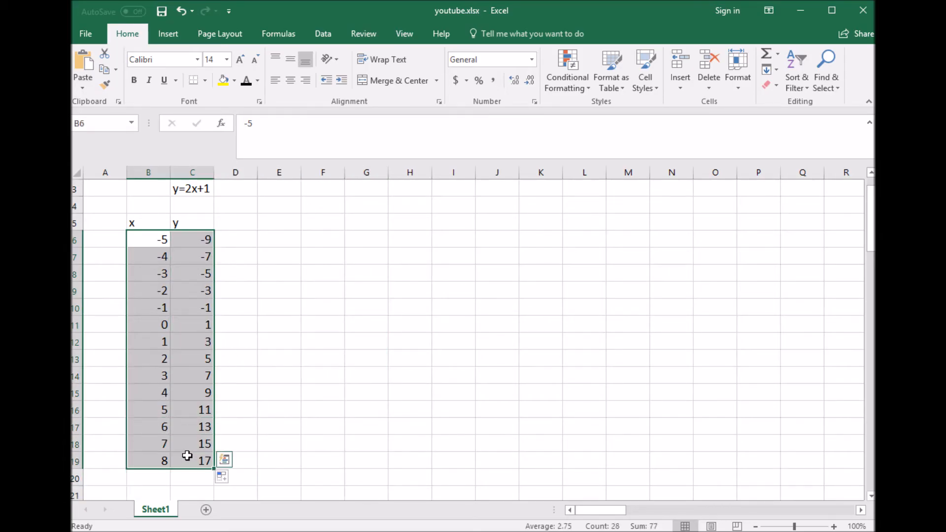
Step: Insert a Scatter with Straight Lines chart of the selected x/y data
left_click(167, 34)
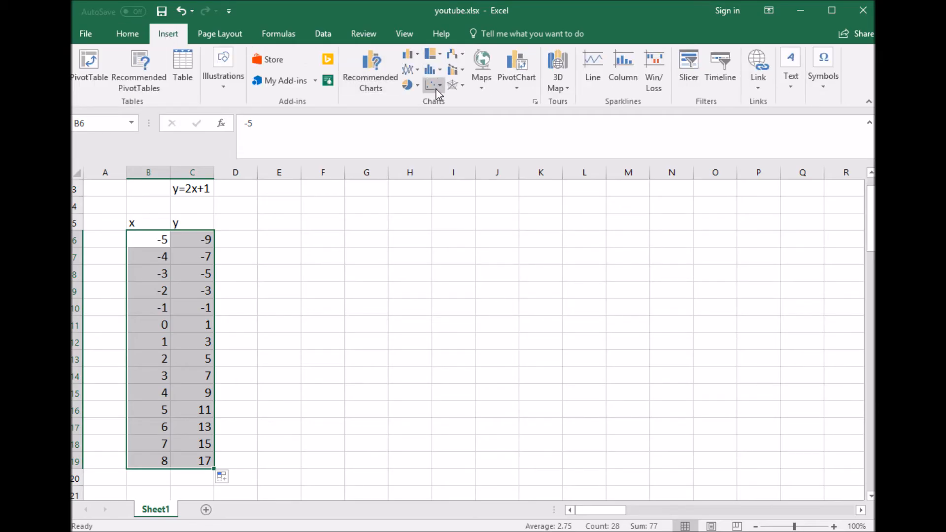
left_click(430, 85)
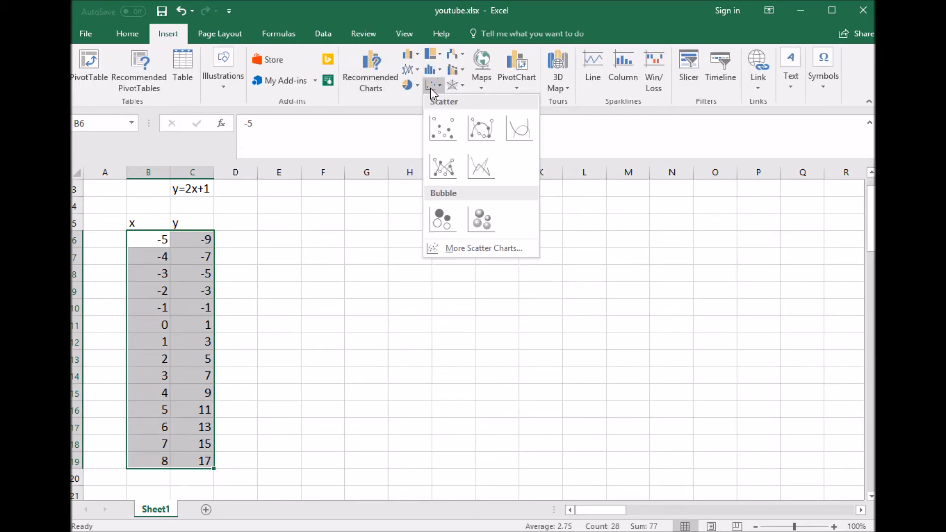
left_click(480, 127)
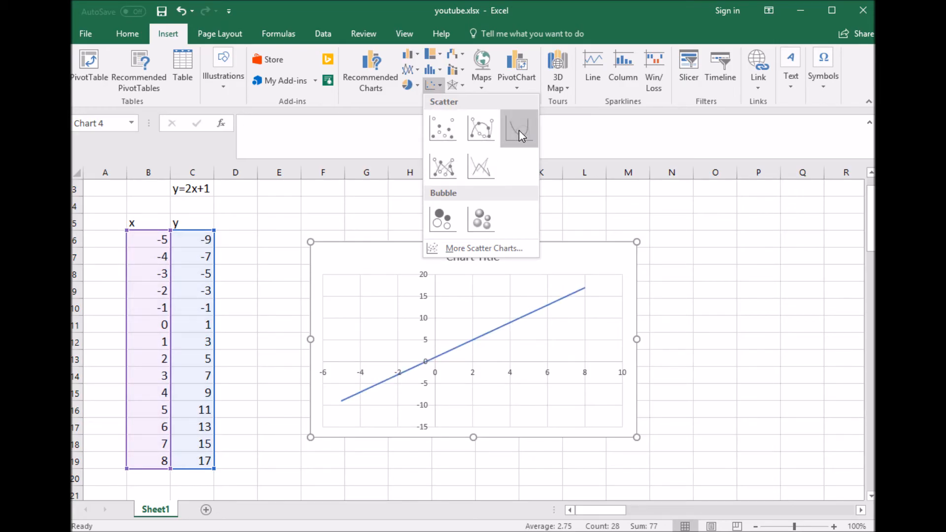
mouse_move(481, 168)
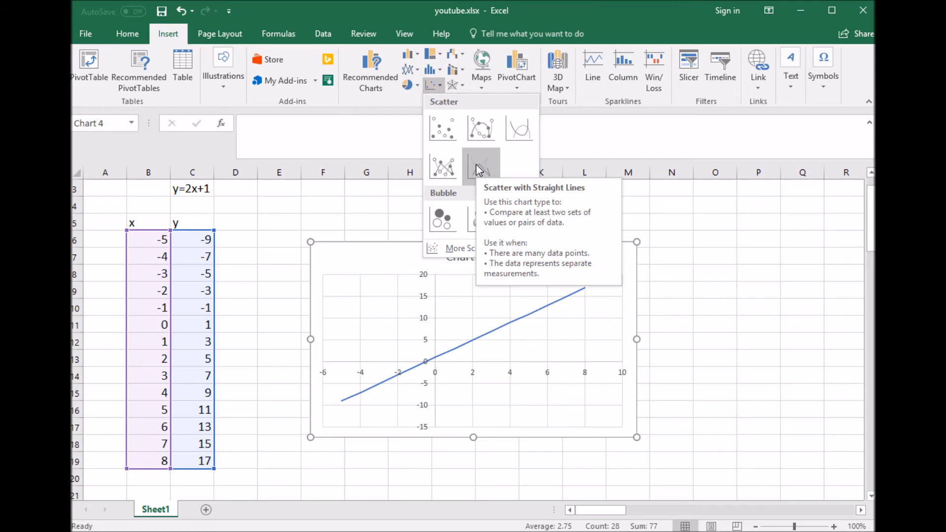
left_click(481, 164)
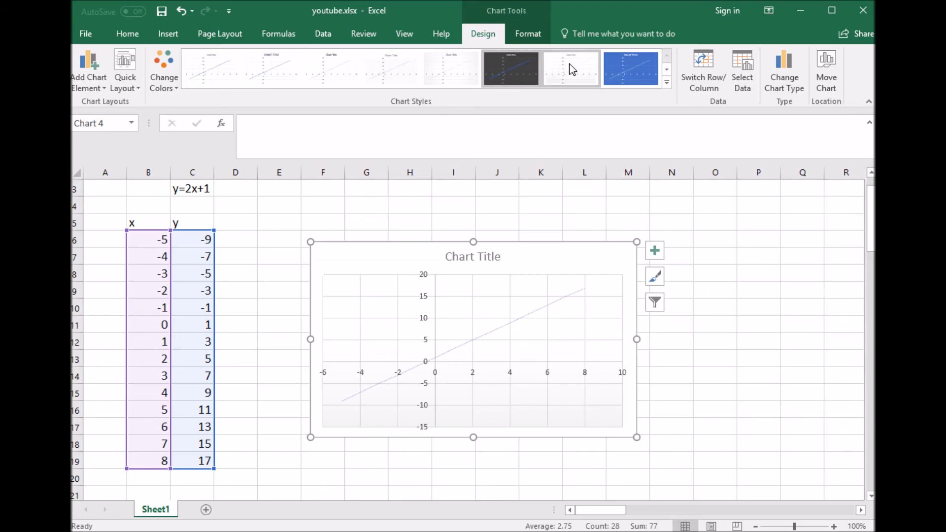
Step: Try several chart styles and apply the white style with a shadowed plot line
left_click(629, 68)
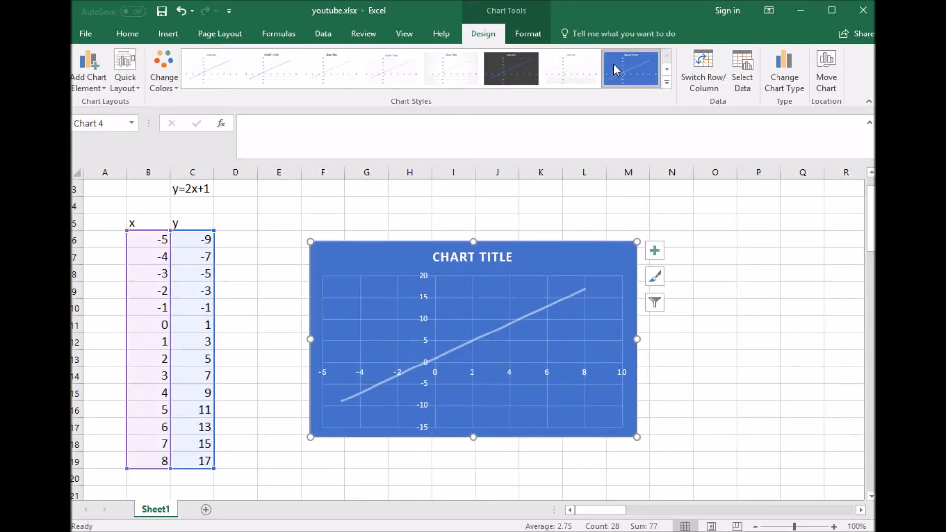
left_click(666, 83)
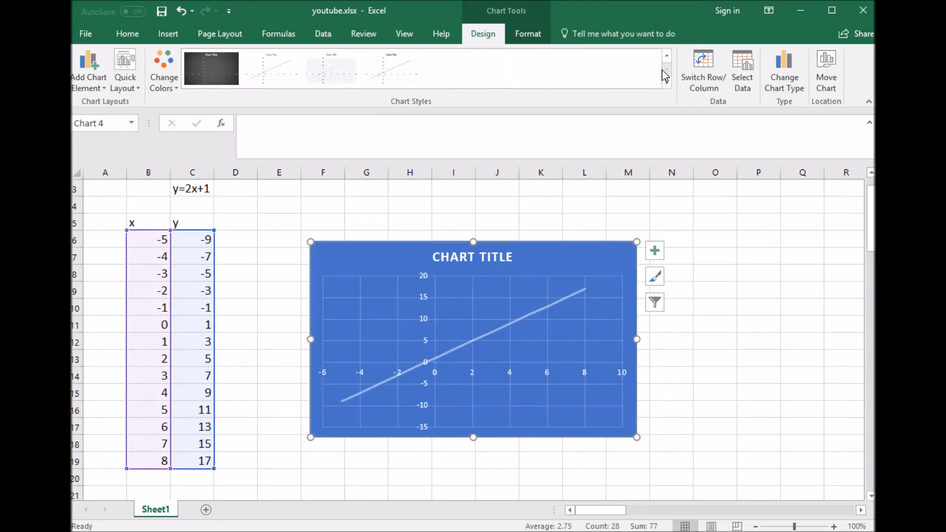
left_click(331, 68)
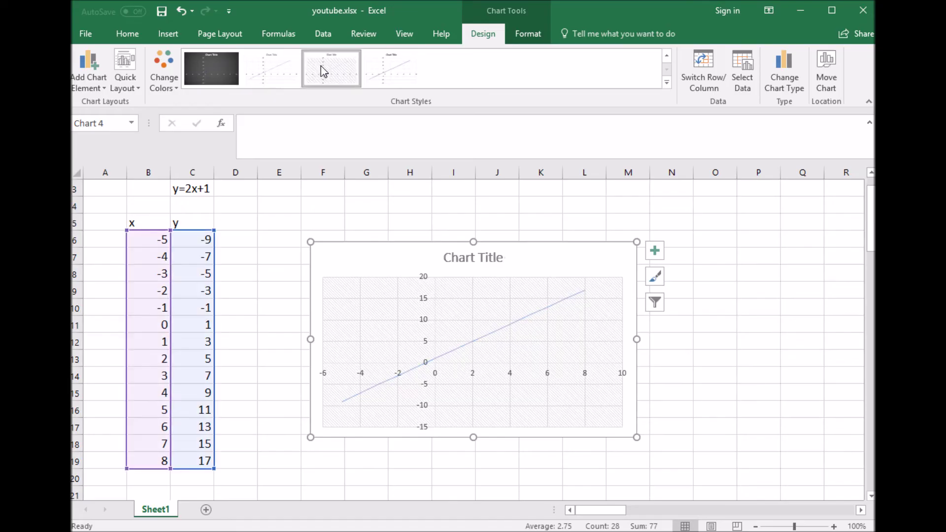
left_click(391, 68)
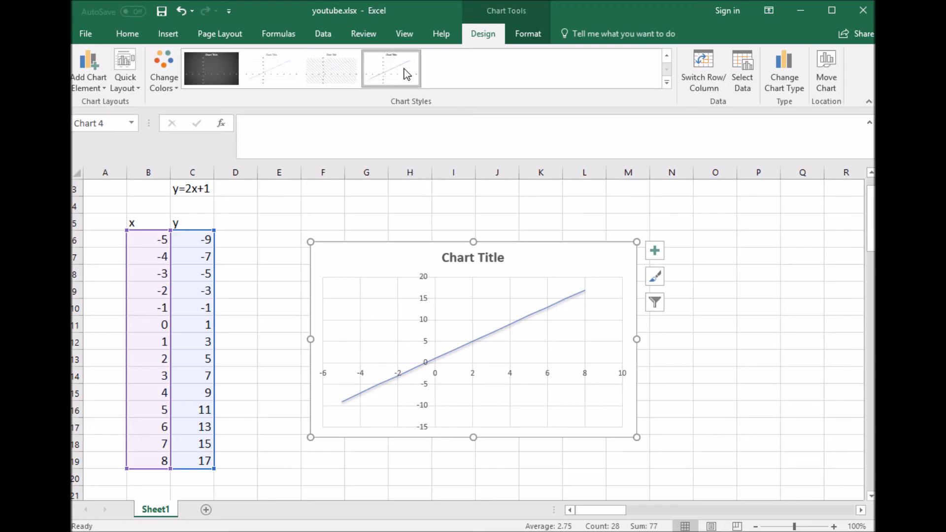
left_click(410, 202)
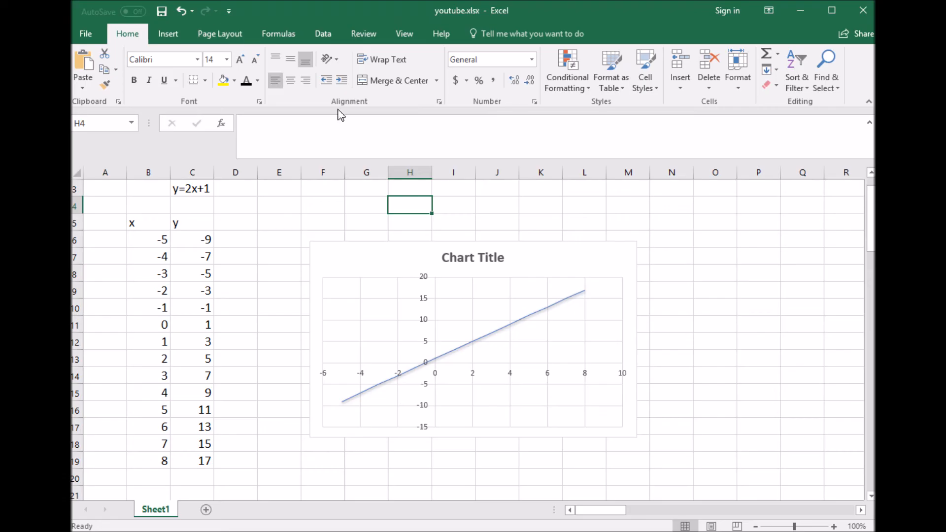
mouse_move(417, 219)
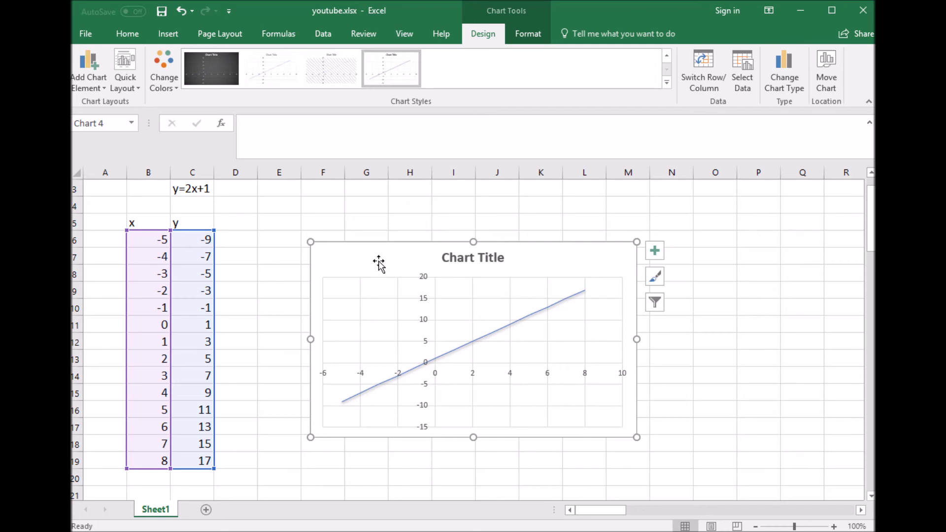
mouse_move(527, 34)
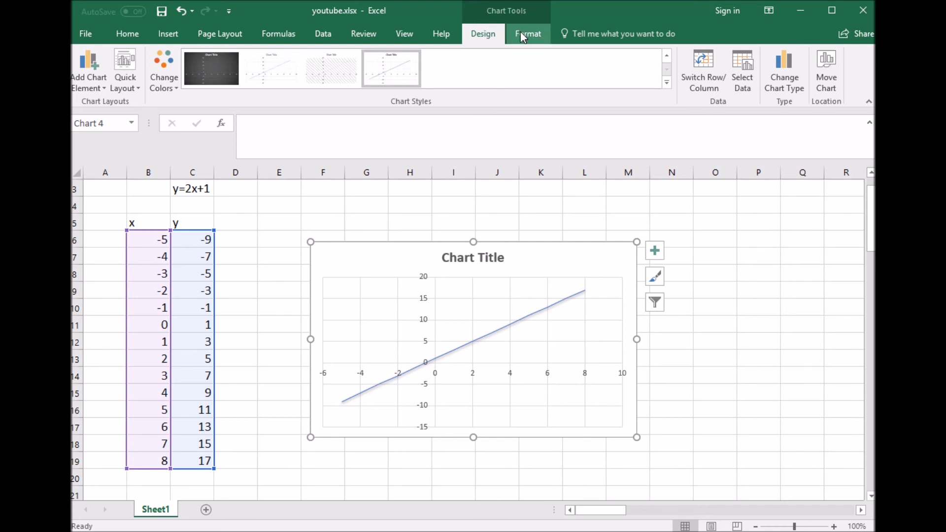
Step: Apply the pale blue outlined WordArt style to the chart title and axis numbers
left_click(528, 33)
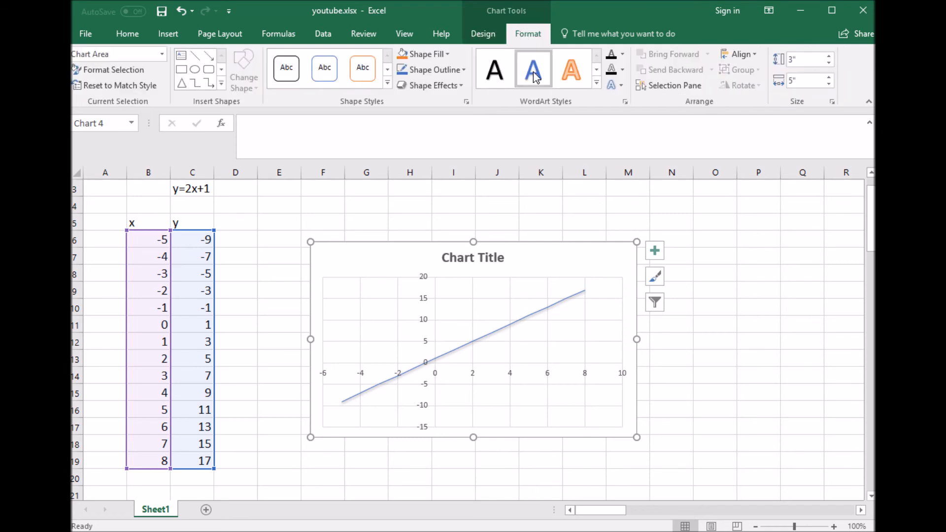
mouse_move(571, 68)
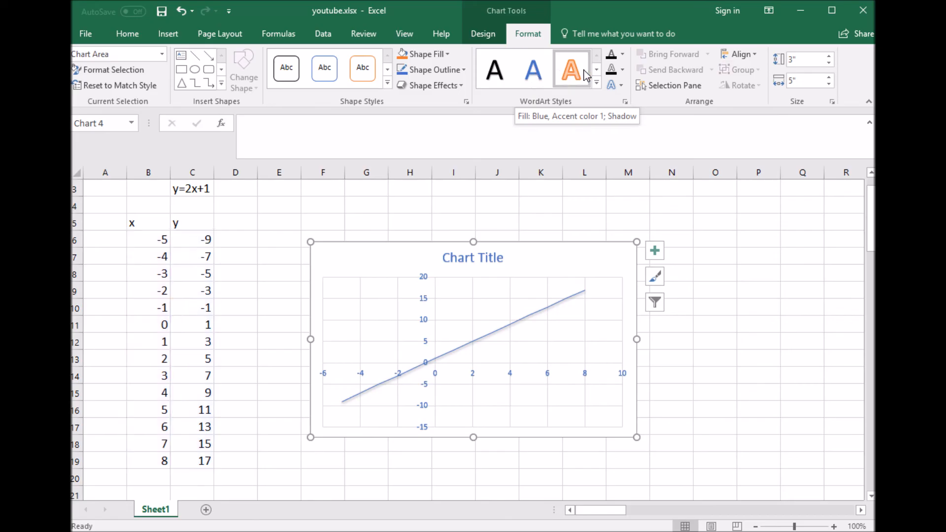
left_click(571, 68)
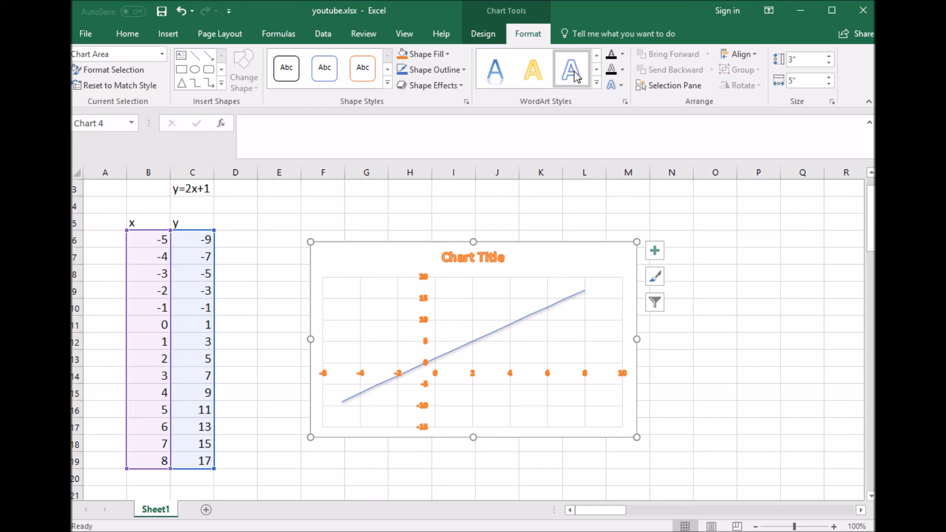
left_click(533, 68)
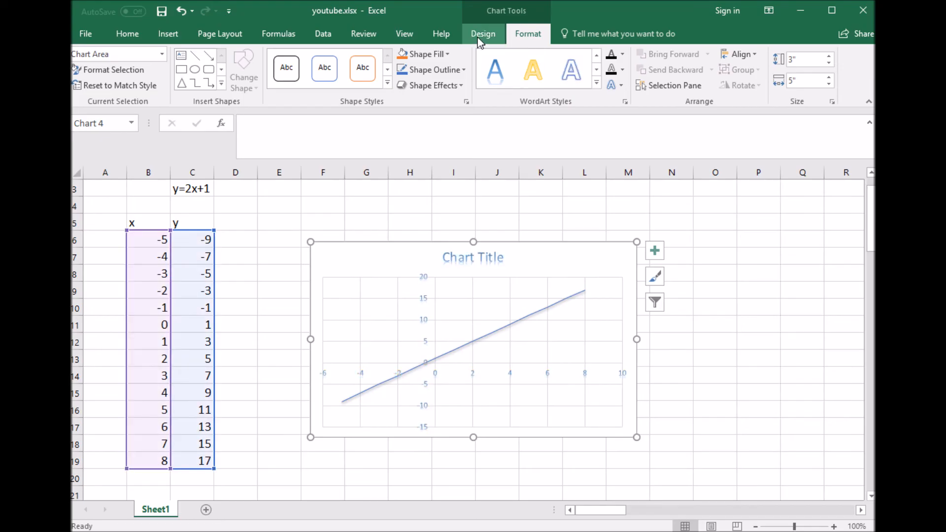
left_click(482, 34)
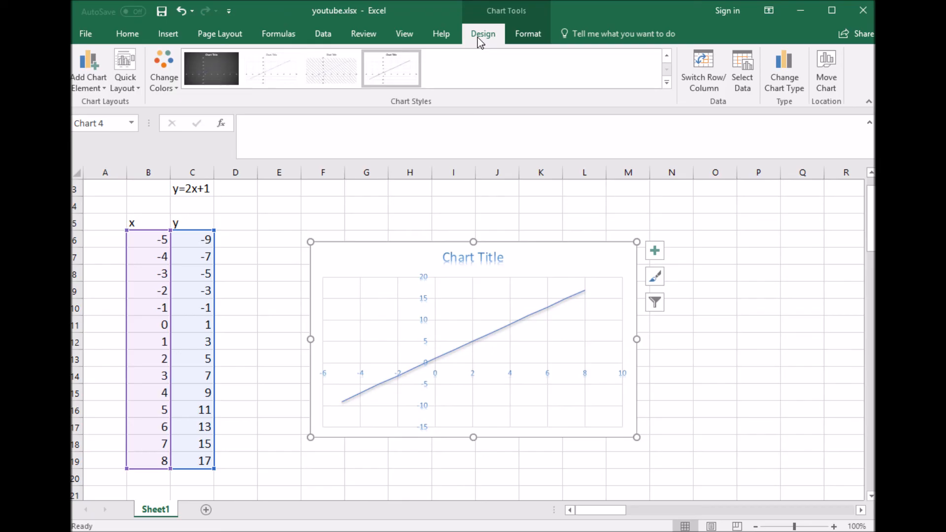
mouse_move(164, 69)
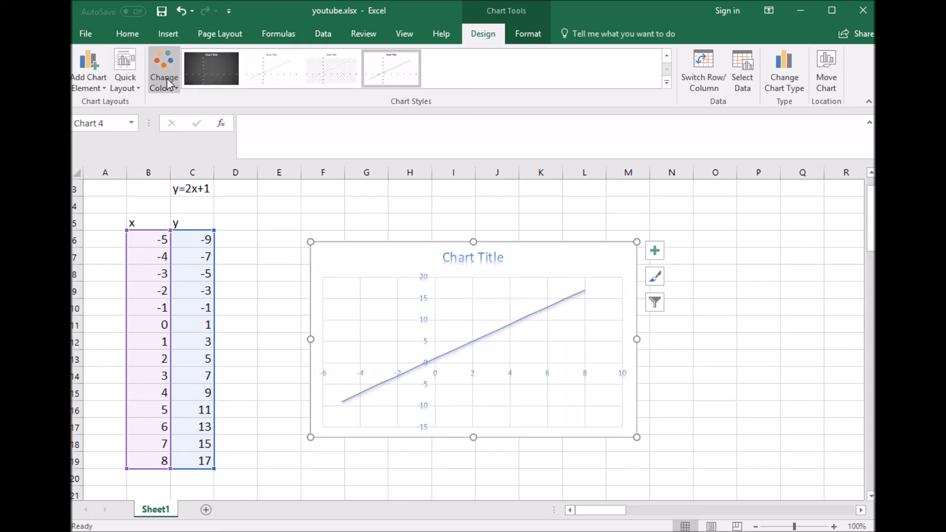
mouse_move(364, 34)
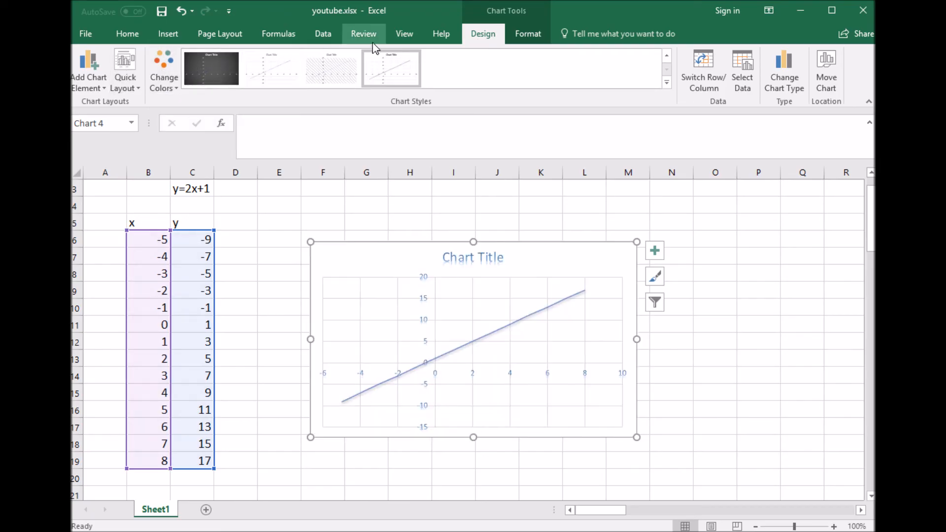
Step: Replace the default chart title text with 'My Chart'
left_click(365, 205)
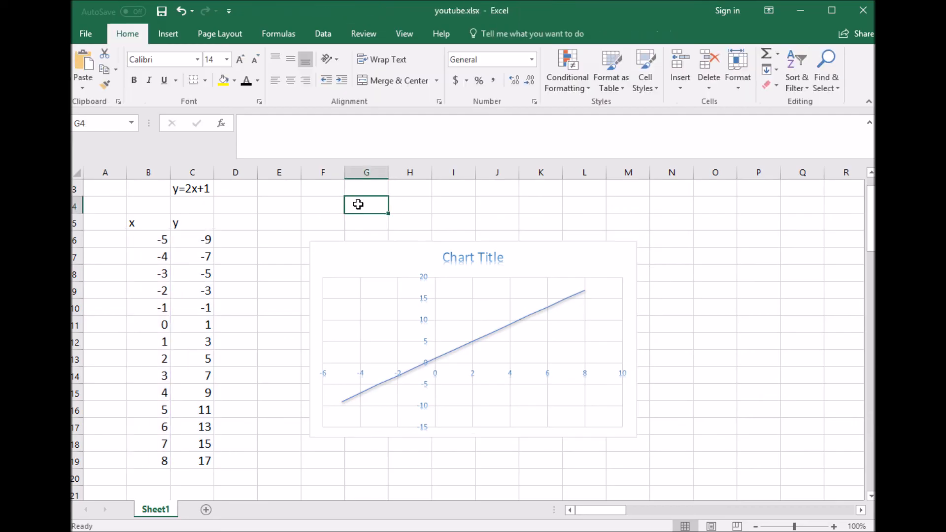
mouse_move(479, 287)
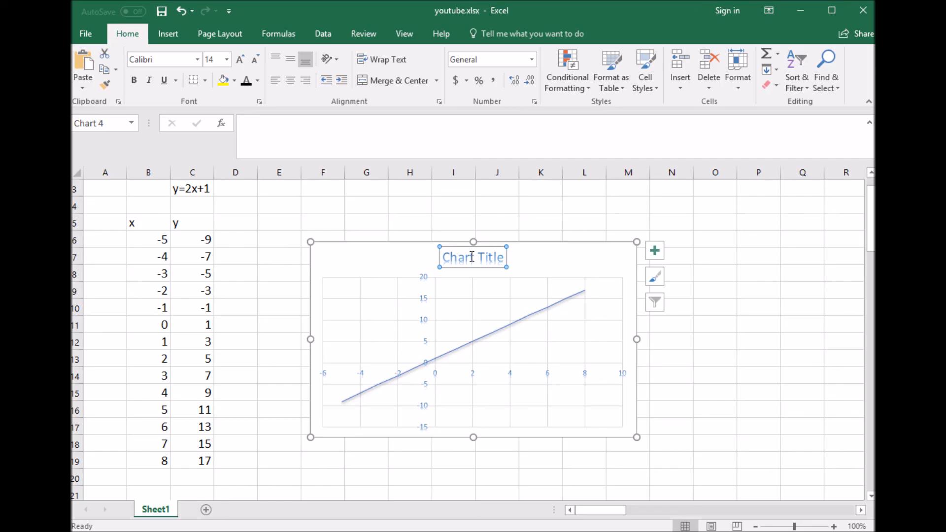
double_click(472, 257)
type("My Chart")
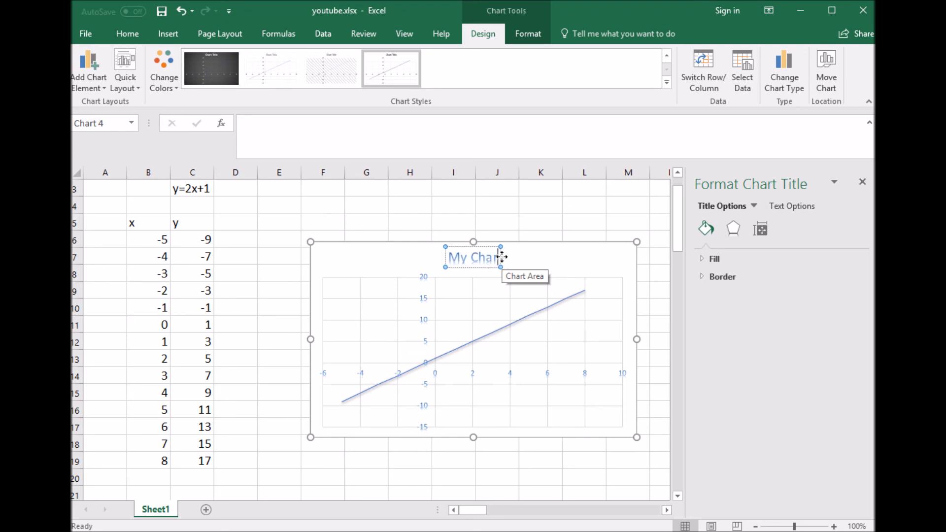
left_click(539, 220)
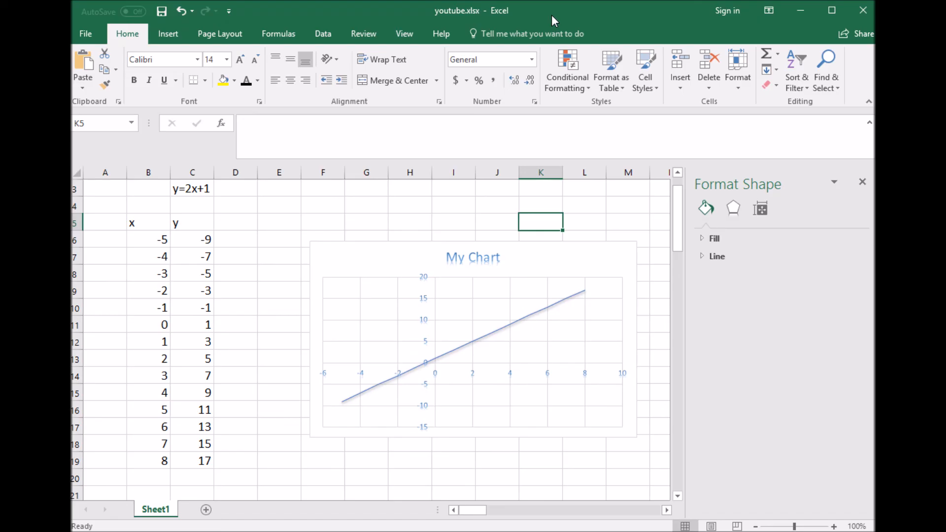
mouse_move(424, 139)
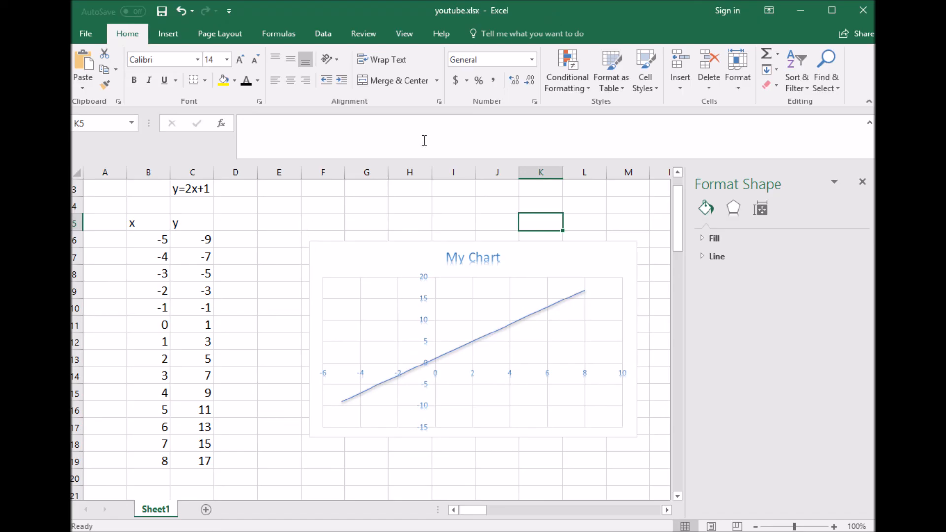
mouse_move(370, 229)
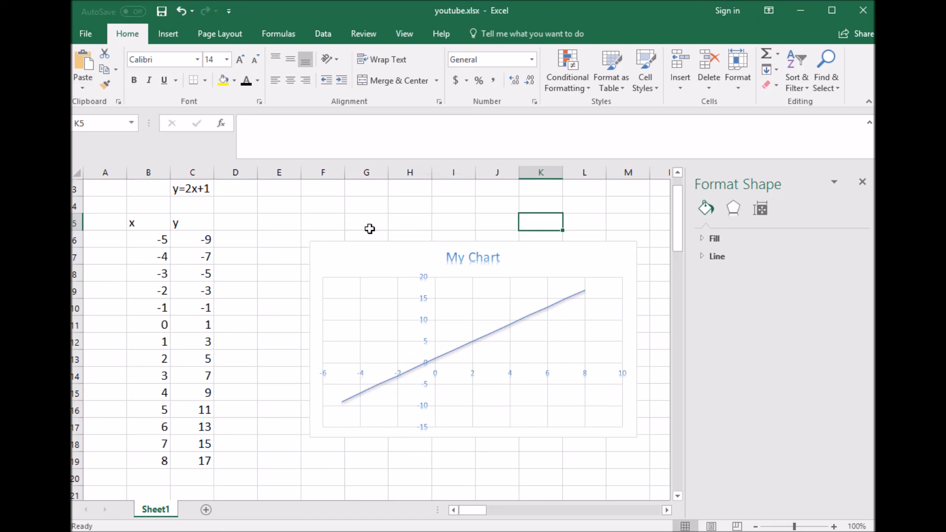